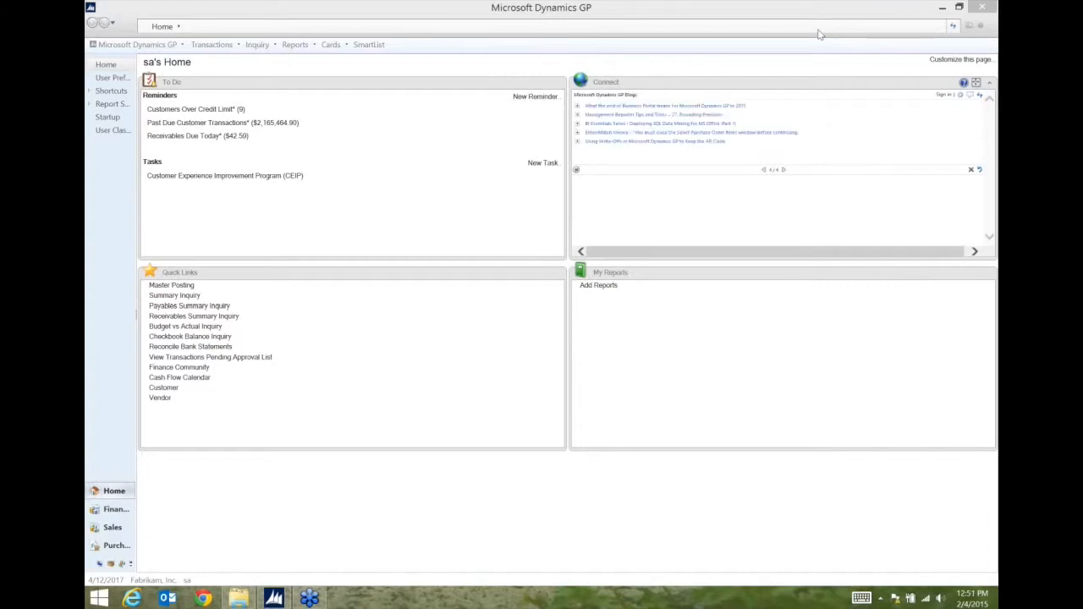
mouse_move(500, 130)
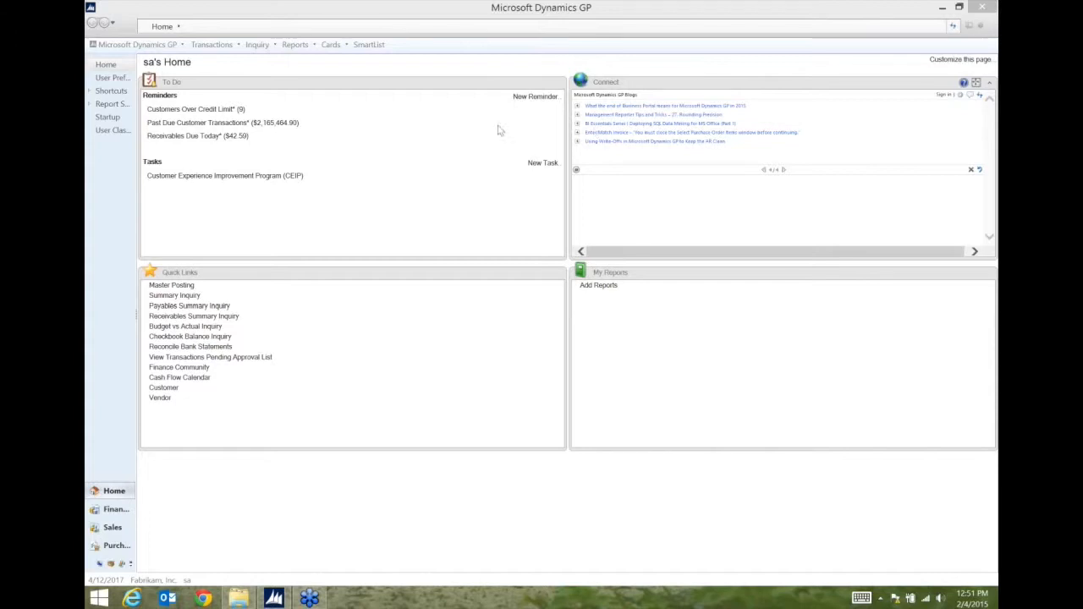
mouse_move(375, 49)
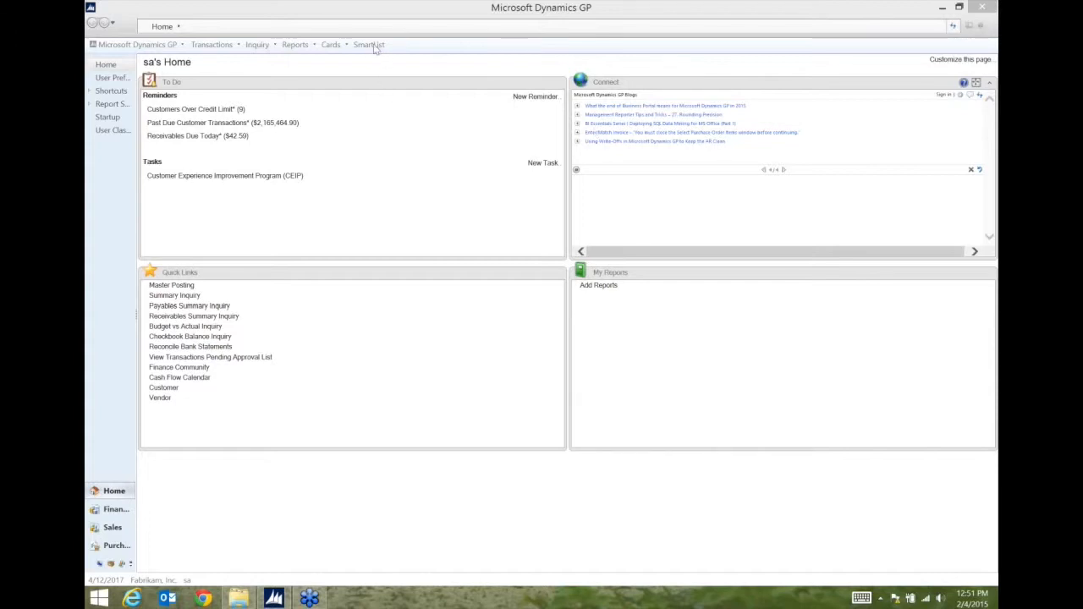
mouse_move(368, 44)
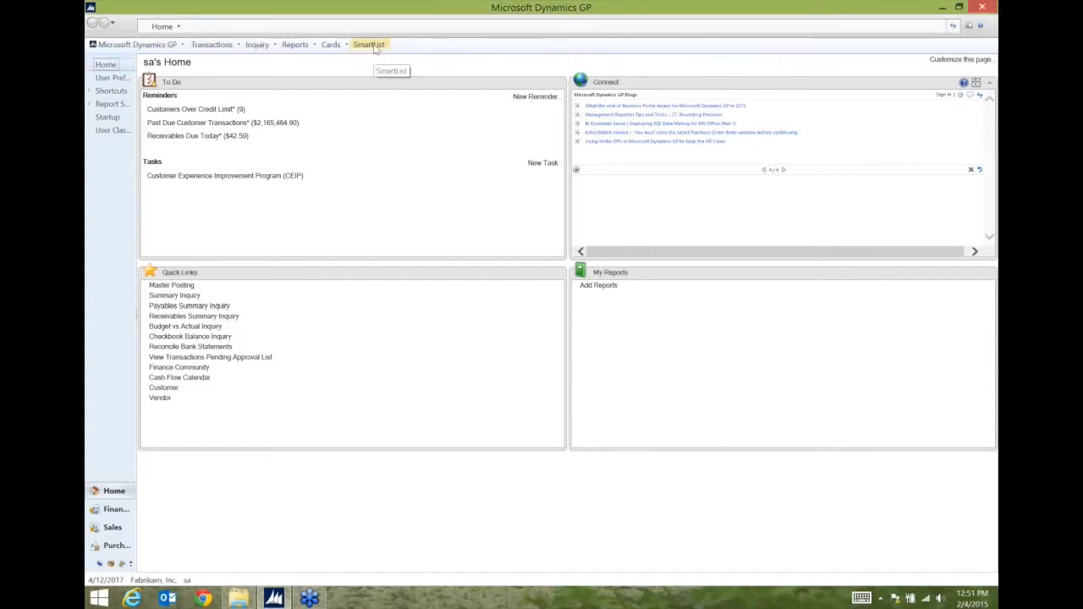
- Open the SmartList window from the home page navigation bar
click(369, 44)
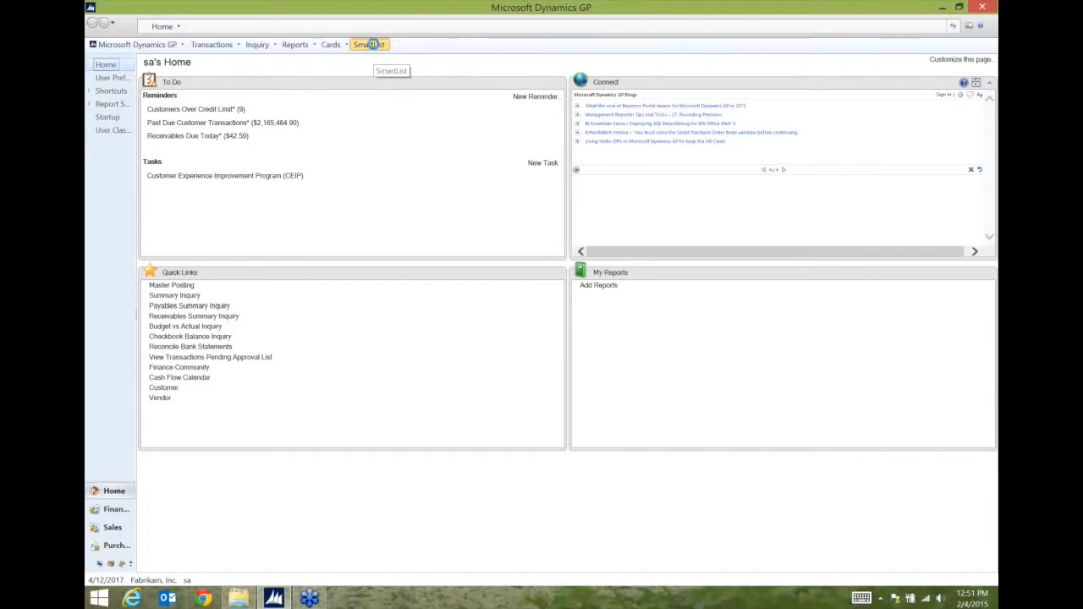
click(368, 44)
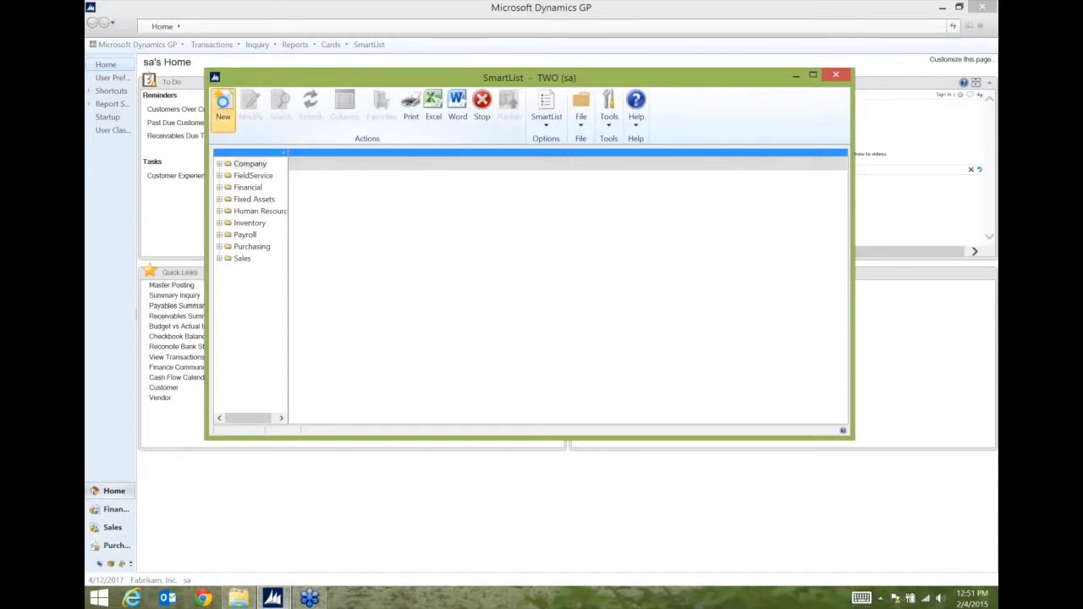
- Create a new SmartList named 'Aged Trial Balance Summary' with Microsoft Dynamics GP as the product
click(223, 106)
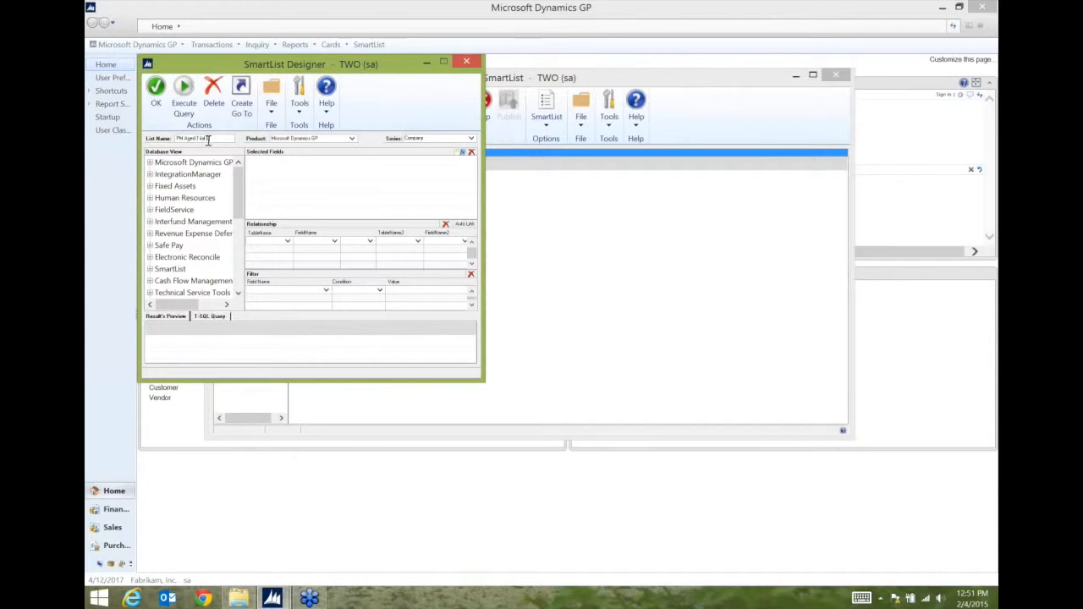
text(Aged Trial Balance Summary)
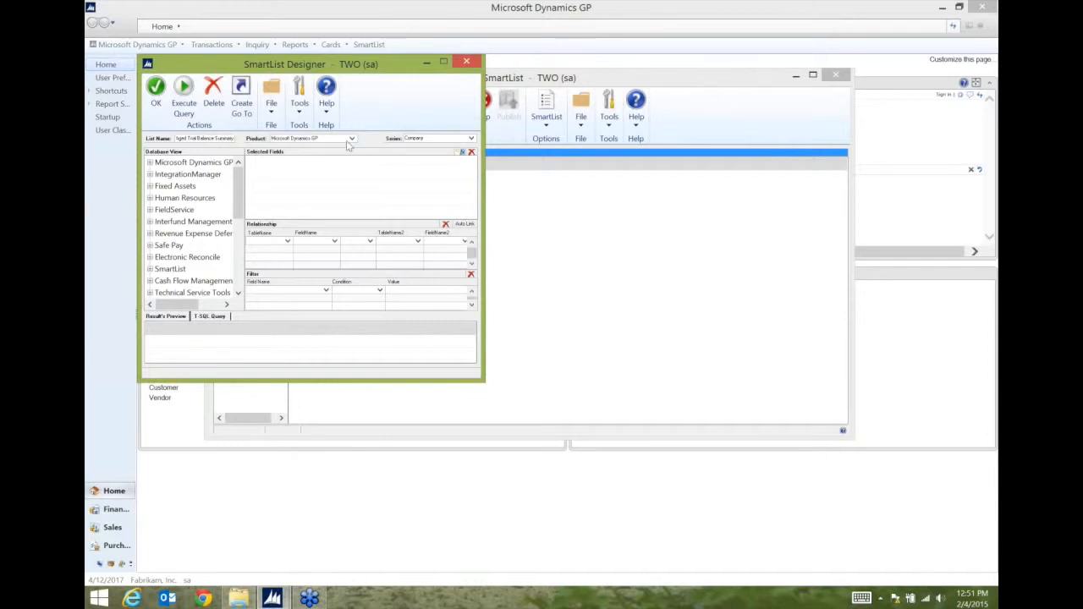
click(350, 138)
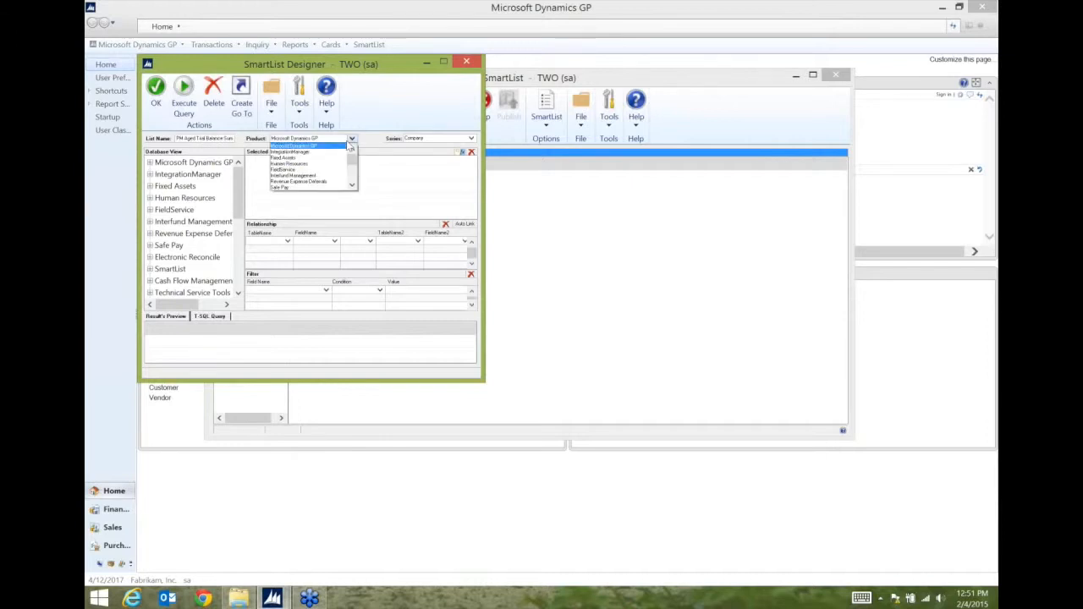
click(294, 145)
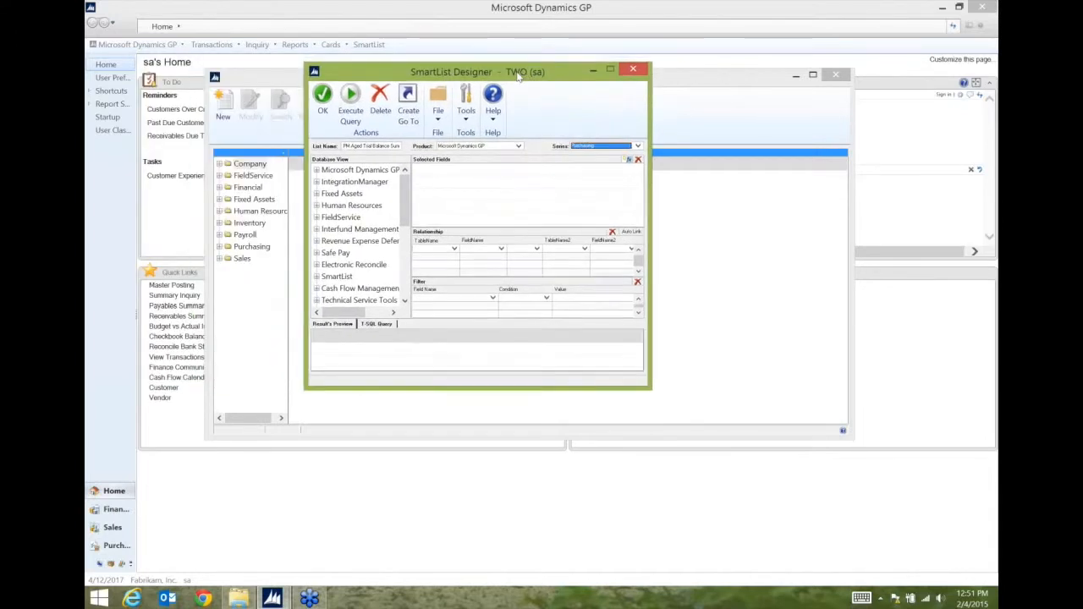
drag(518, 72, 483, 74)
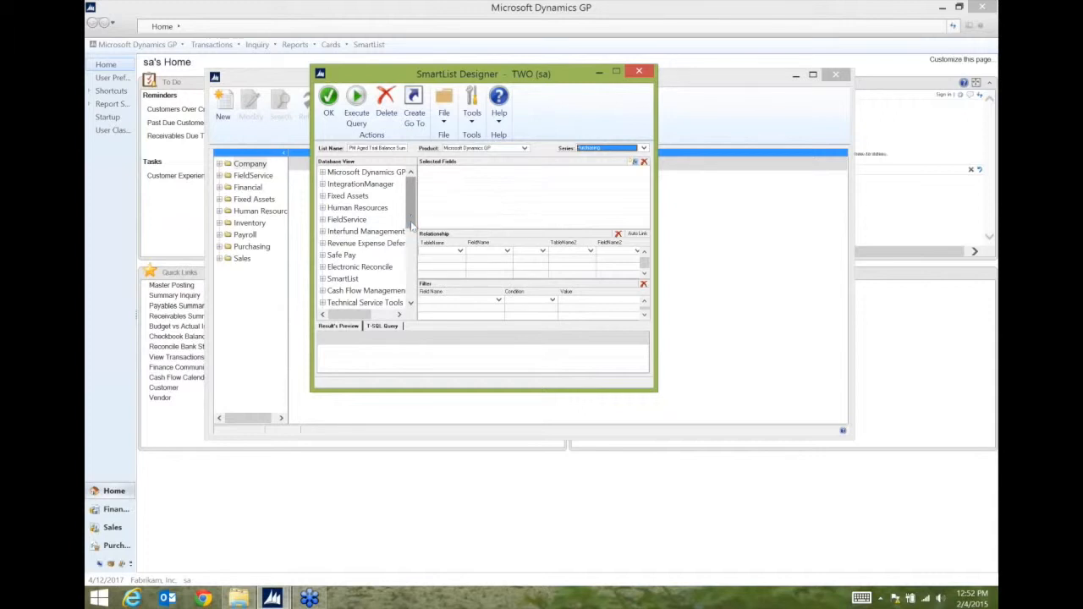
- Expand the Company views in the Database View tree to list the SVC views
scroll(down, 3)
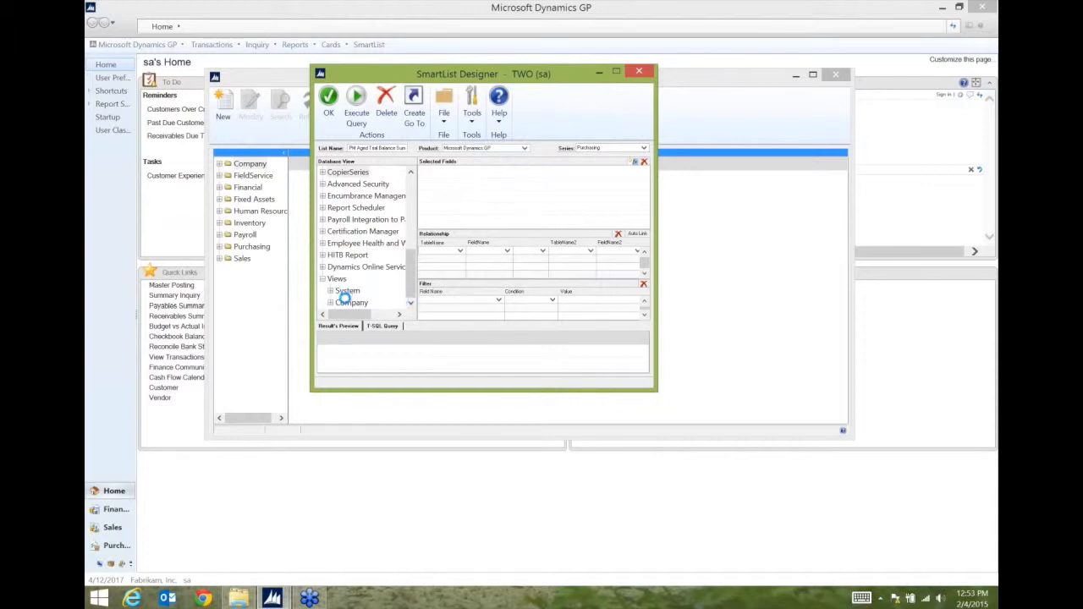
right_click(346, 302)
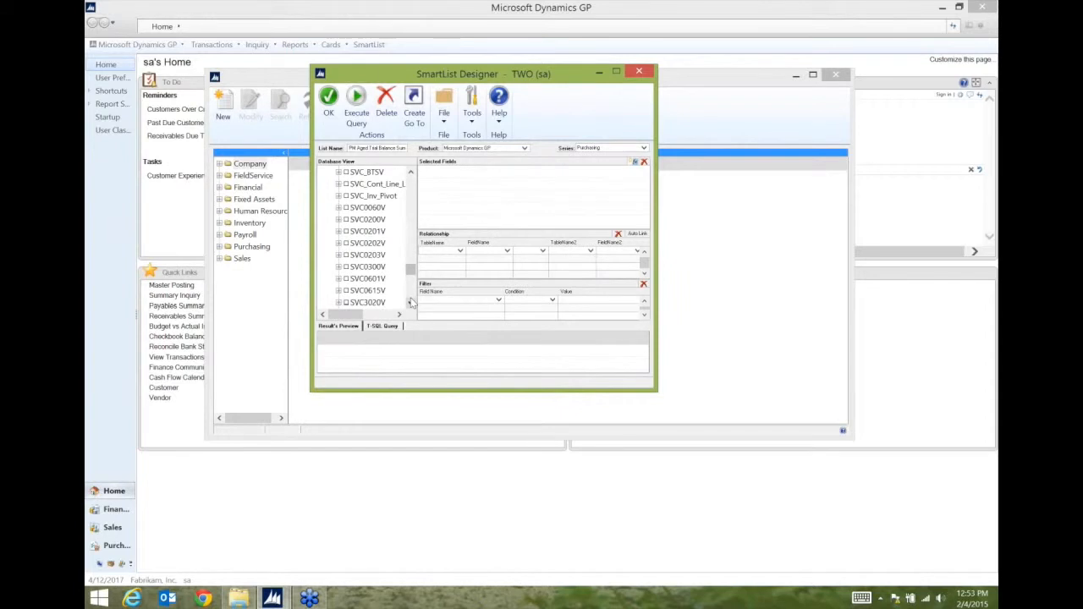
right_click(411, 302)
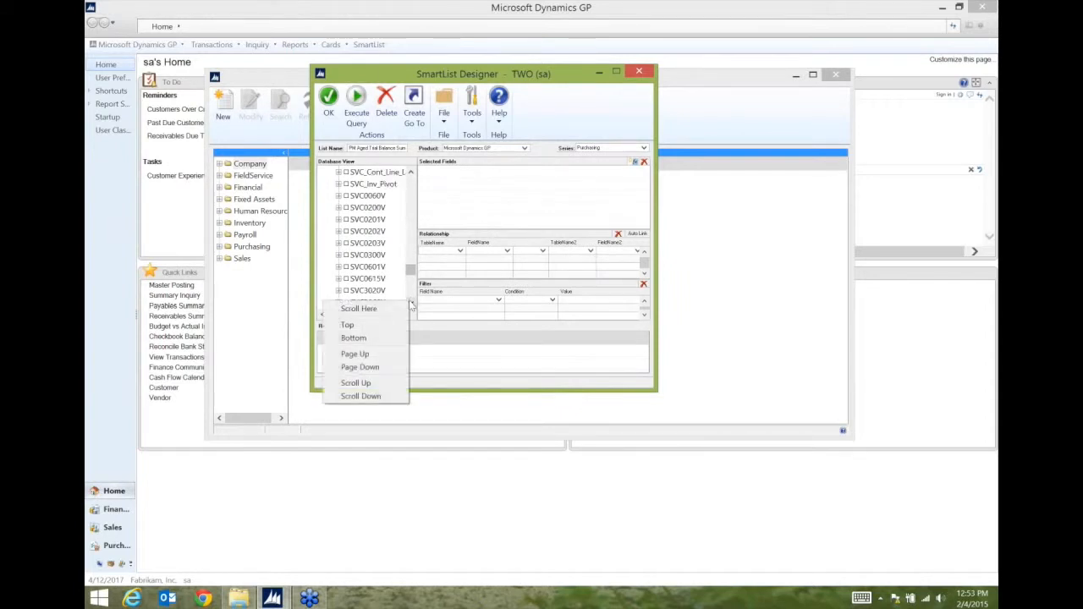
- Add all view_Current_Payables_Aging_Summary fields to Selected Fields and run the query
click(362, 396)
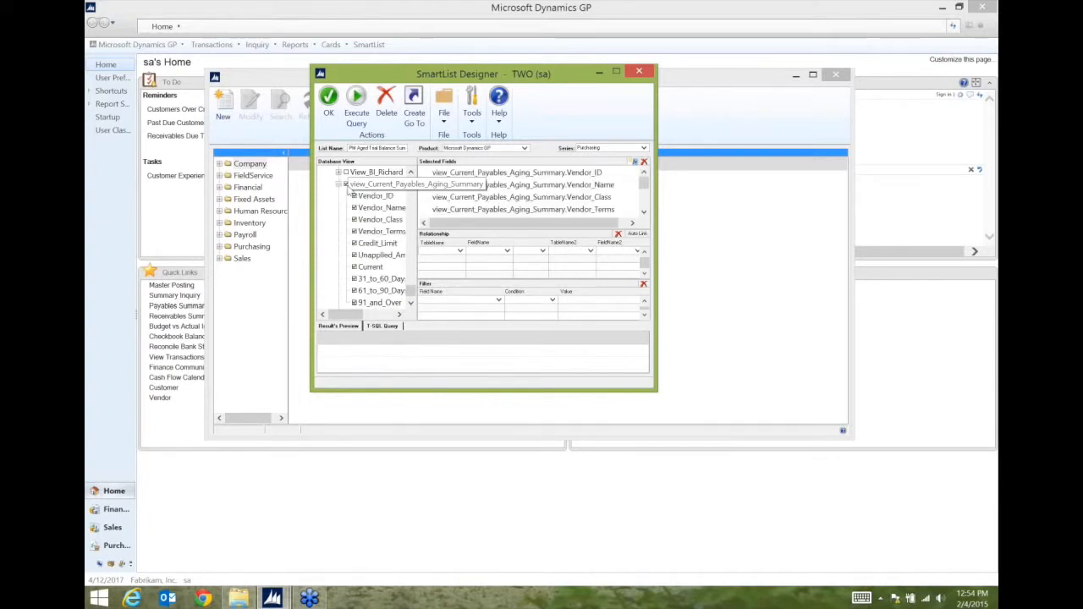
click(370, 266)
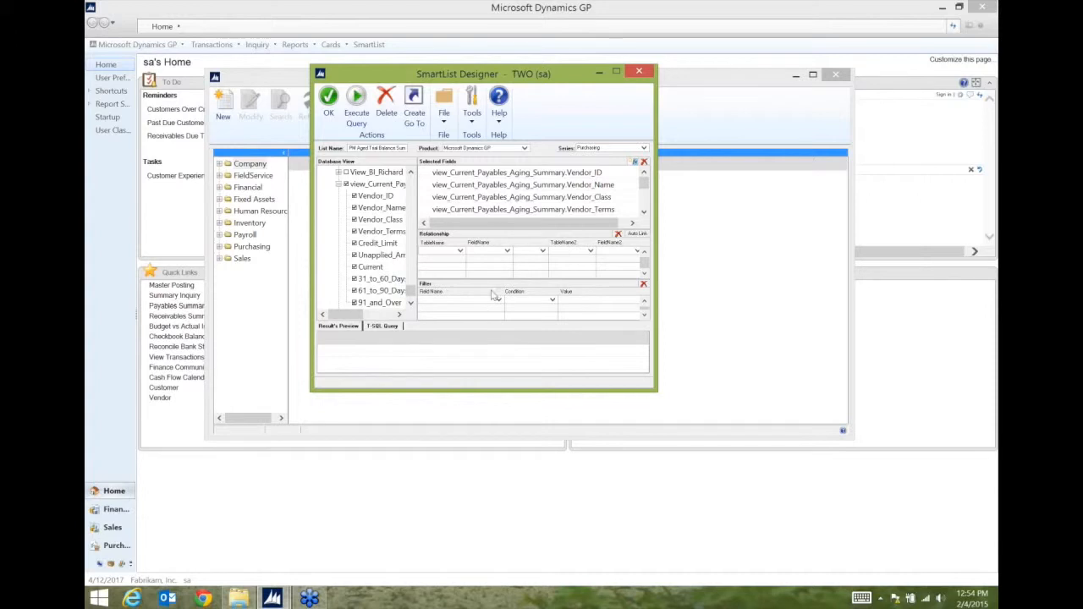
mouse_move(512, 269)
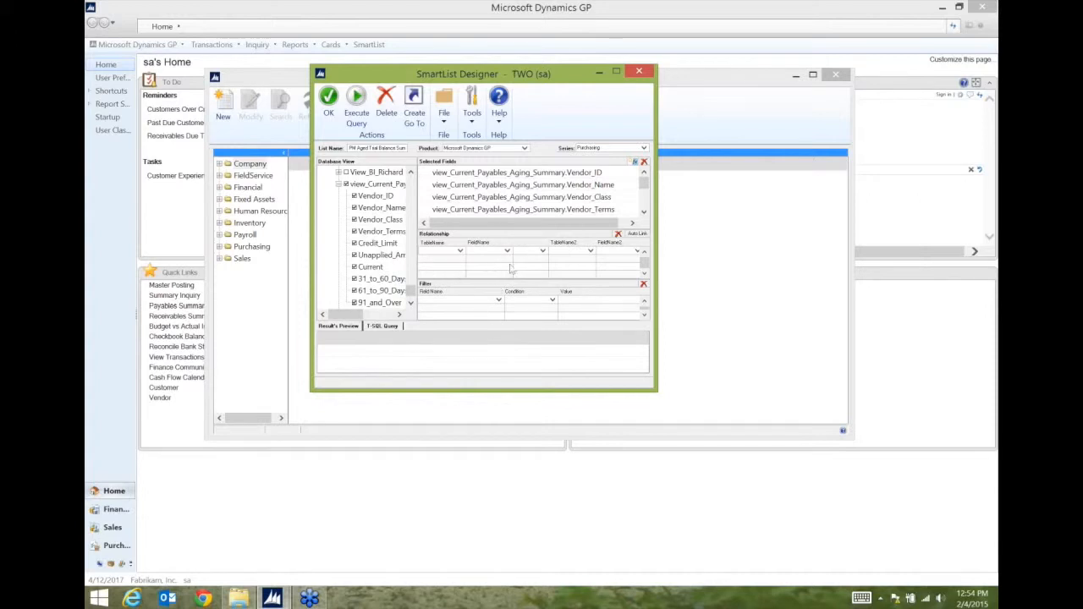
mouse_move(516, 265)
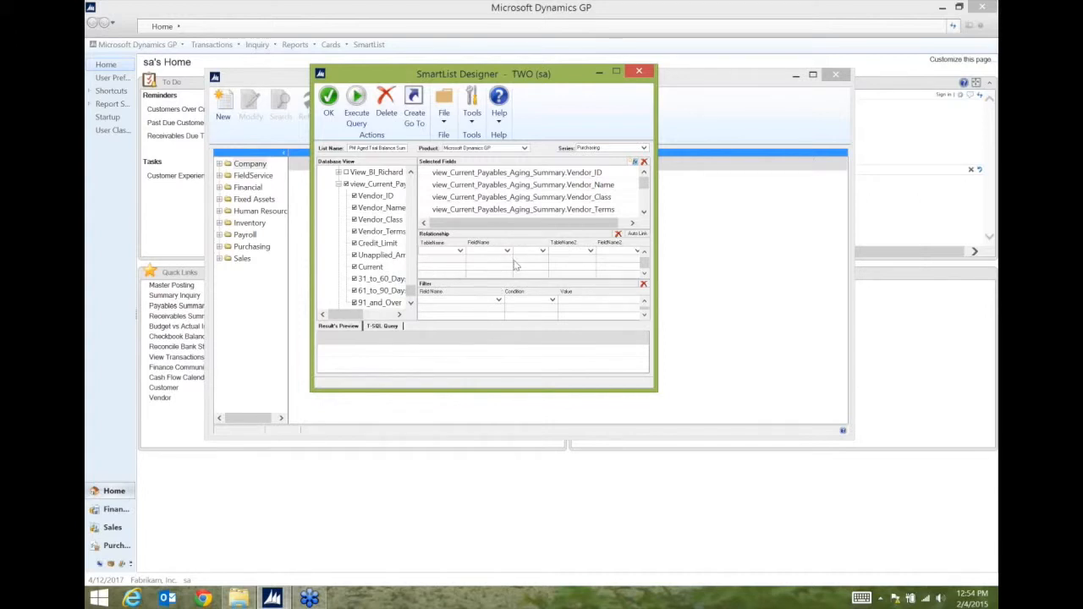
mouse_move(463, 320)
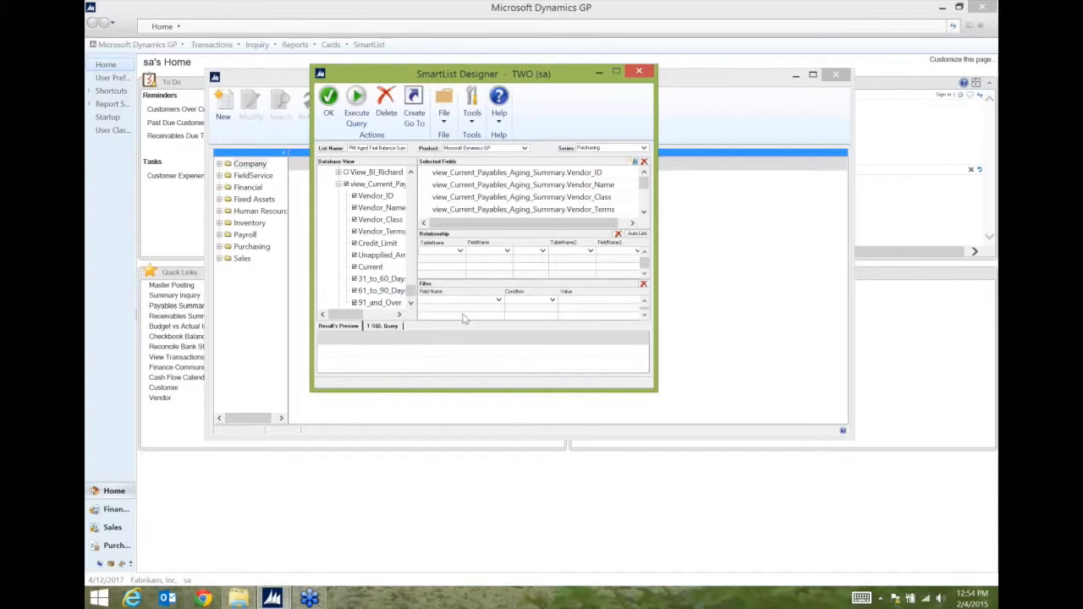
mouse_move(502, 311)
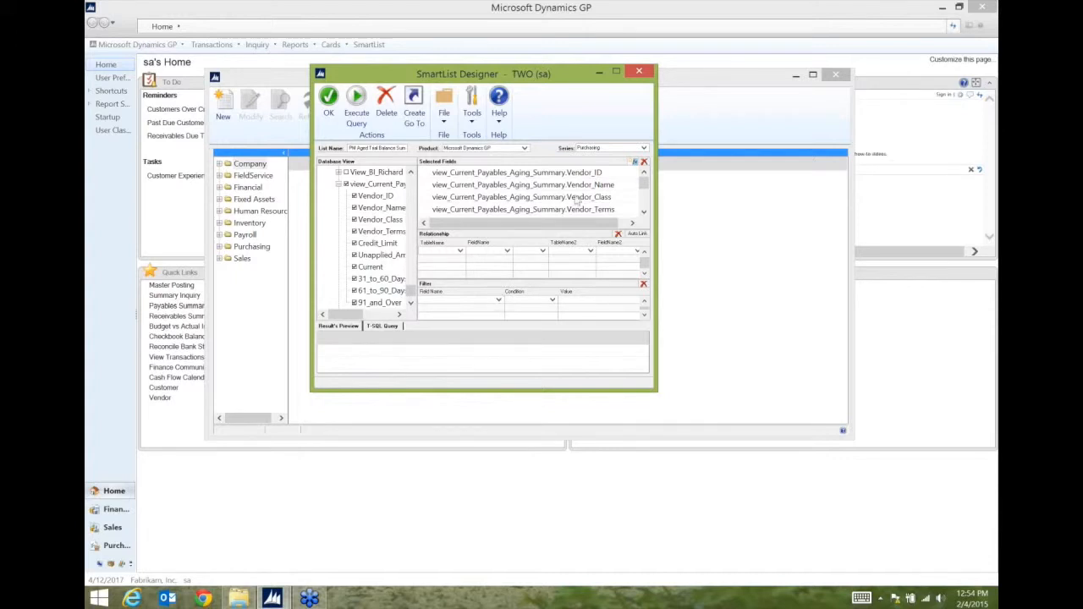
mouse_move(499, 311)
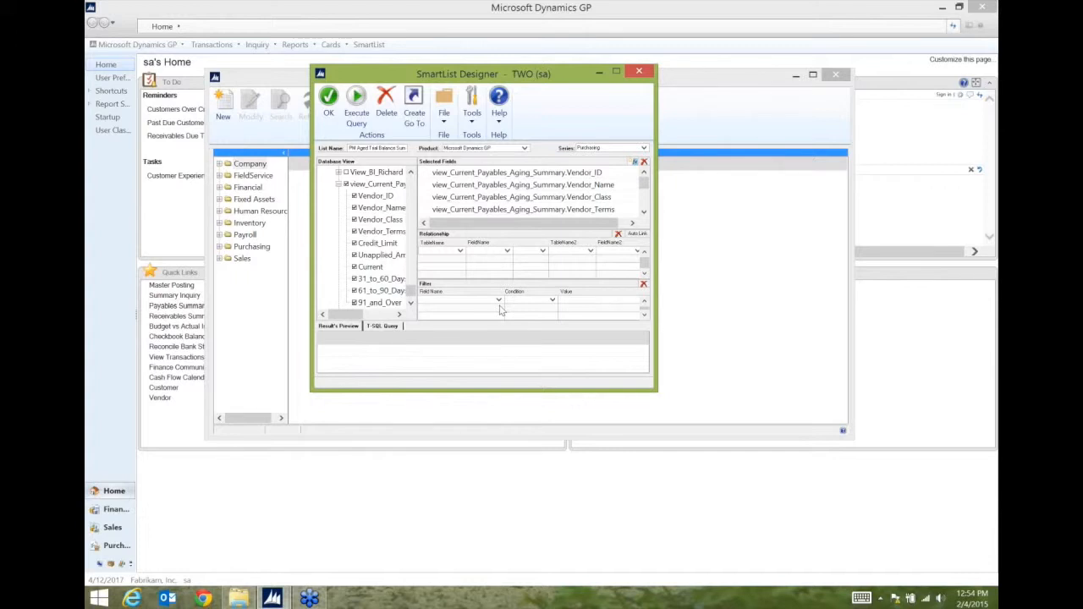
mouse_move(423, 317)
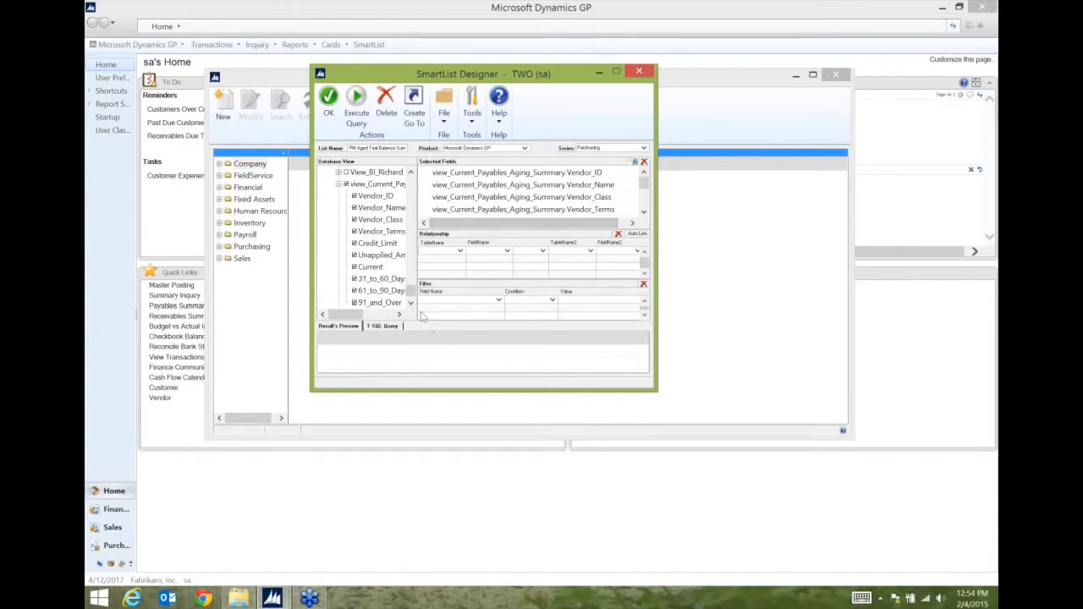
click(356, 102)
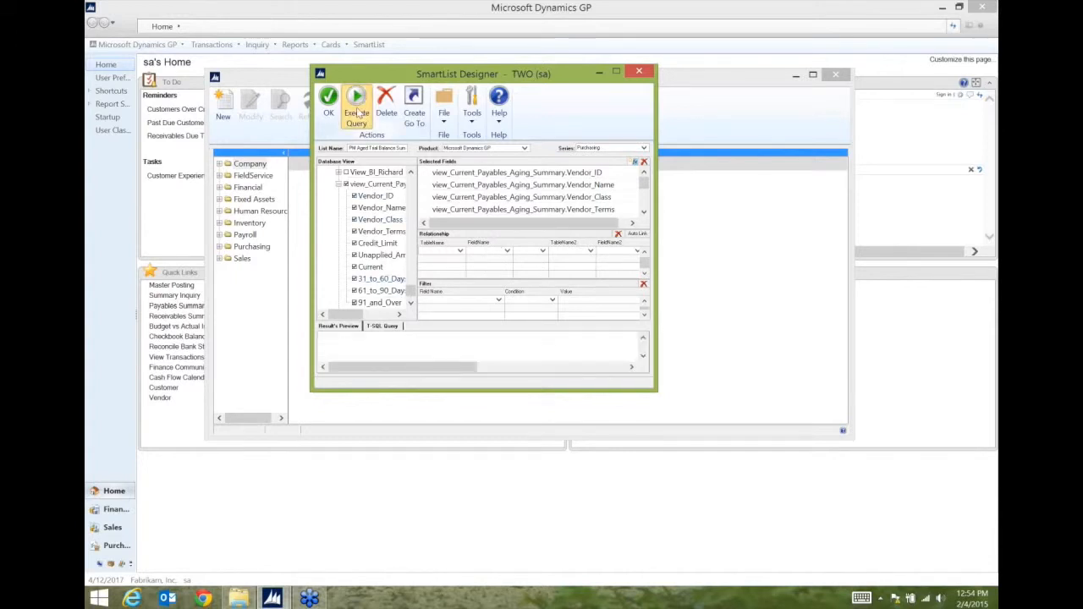
- Review the Result's Preview grid with Unapplied Amount, Current and 91-and-over columns
click(355, 101)
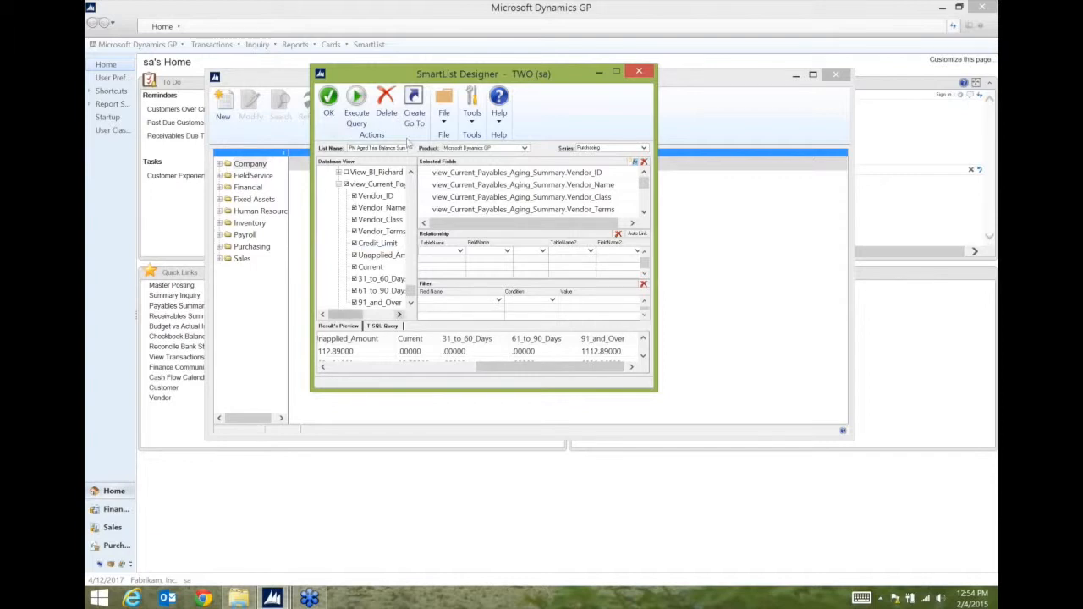
click(397, 148)
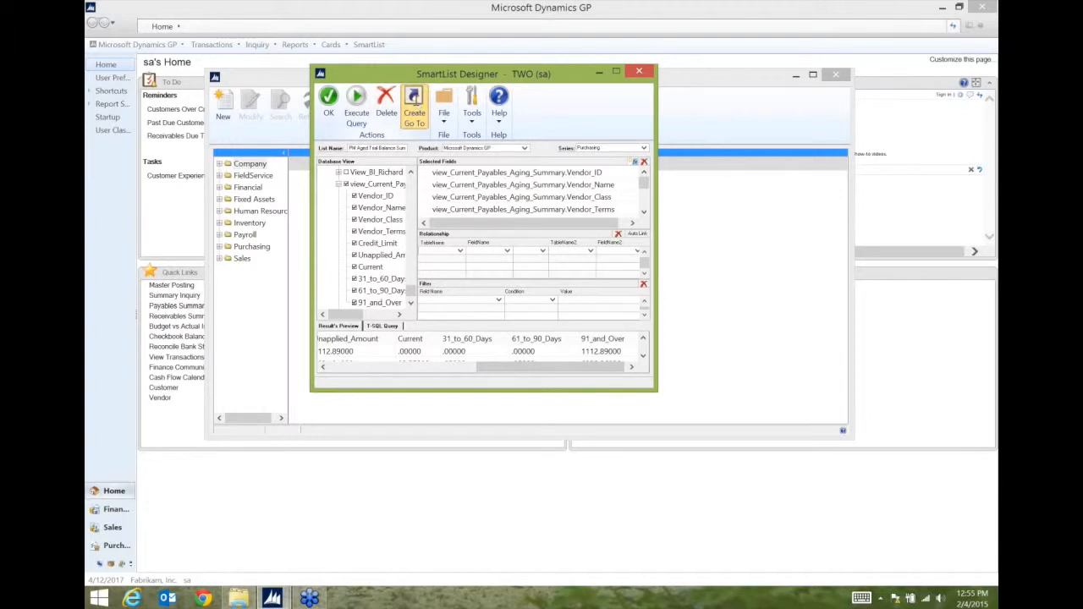
- Define a Go To named 'Vendor' in the Purchasing series that opens the vendor SmartList
click(414, 102)
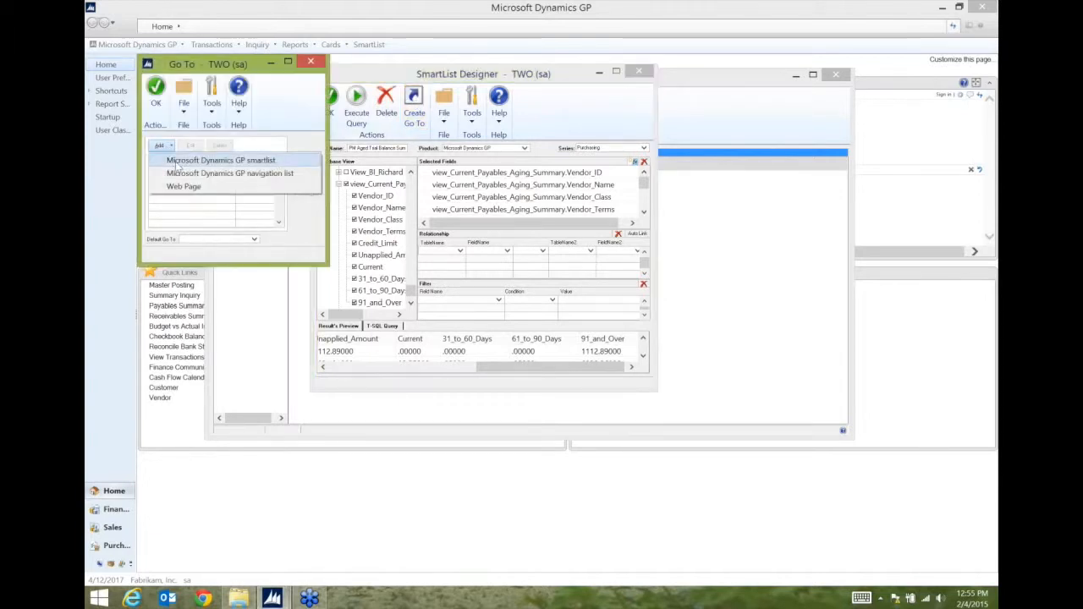
click(221, 160)
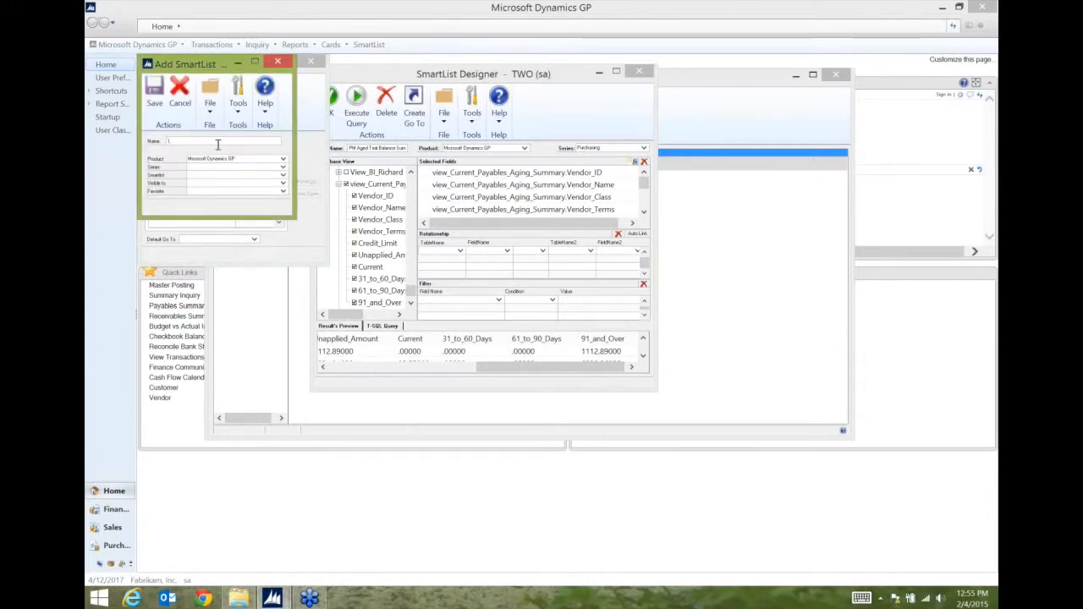
text(Vendor)
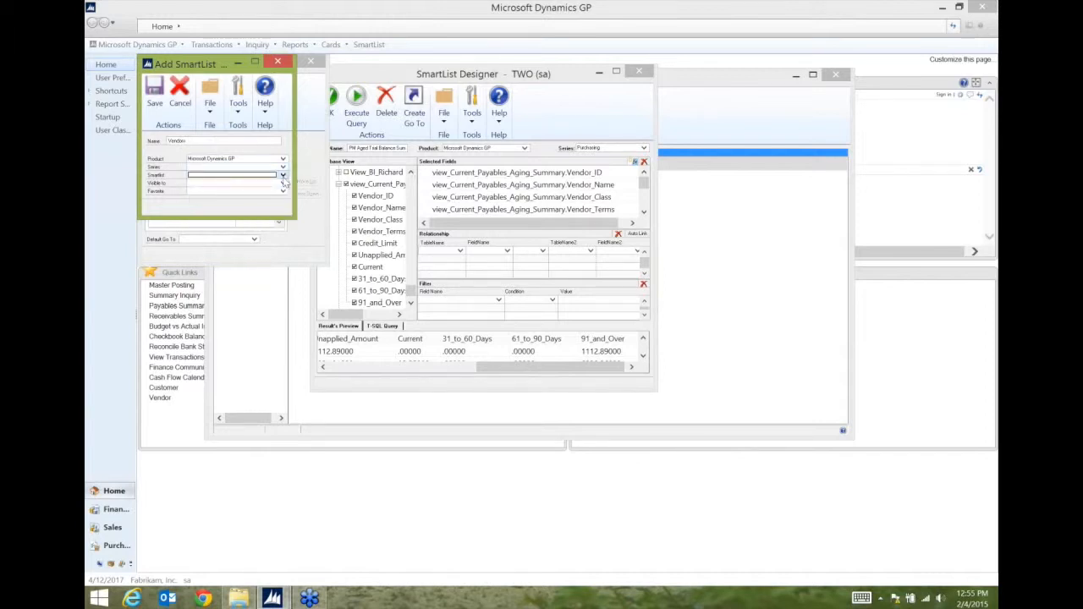
click(284, 174)
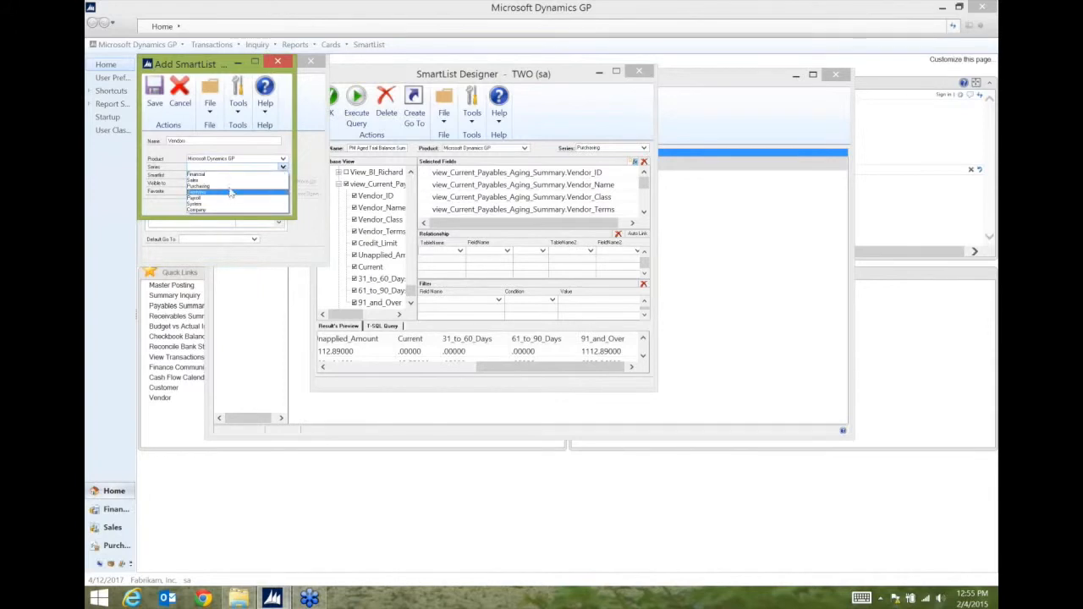
click(282, 166)
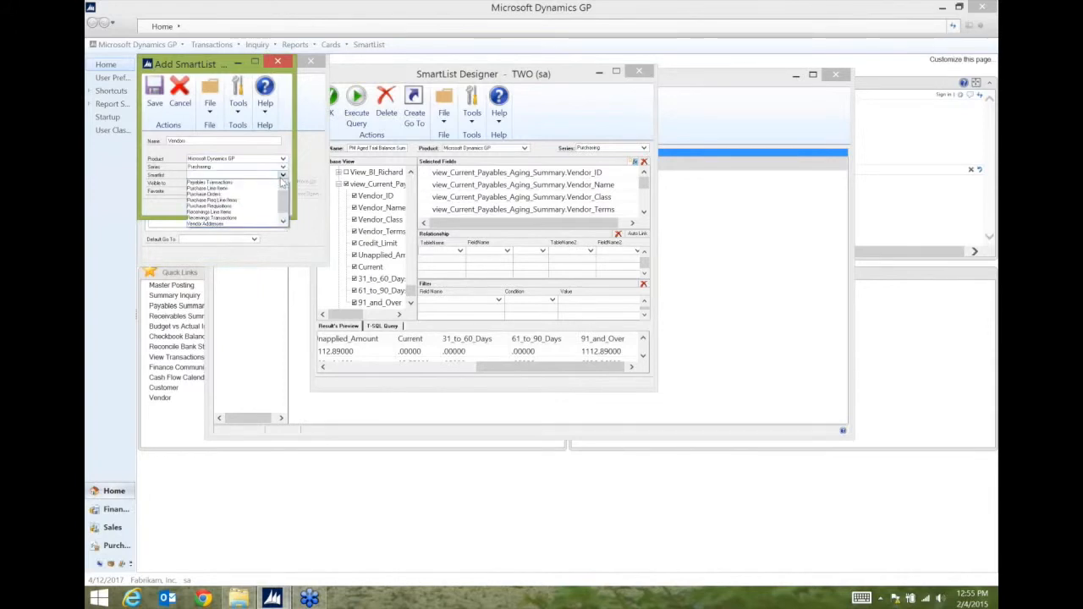
click(212, 219)
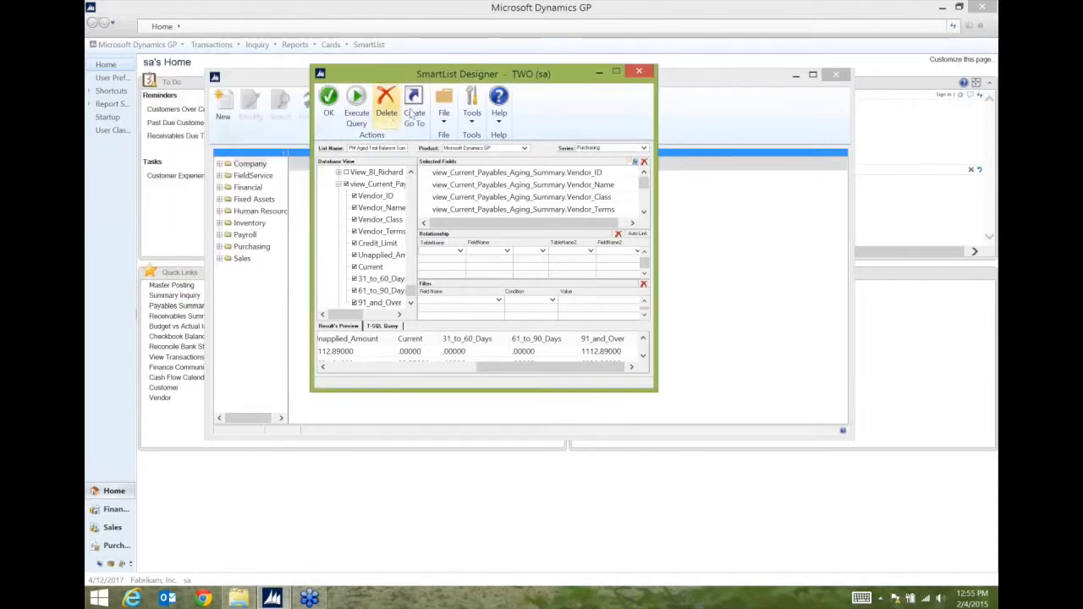
- Confirm the Go To list and save the SmartList design under Purchasing
click(414, 102)
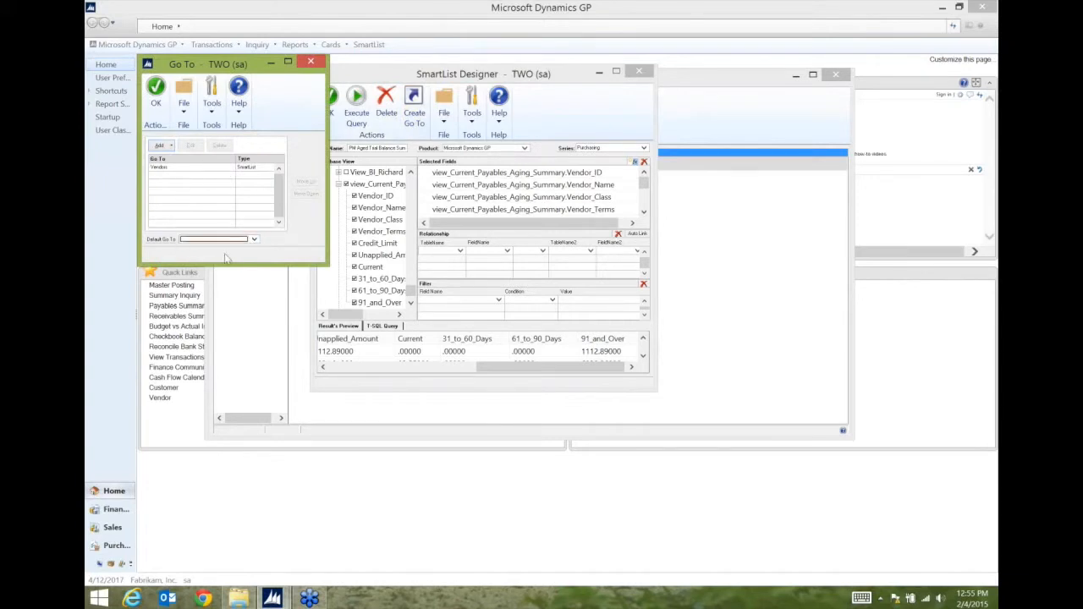
click(254, 238)
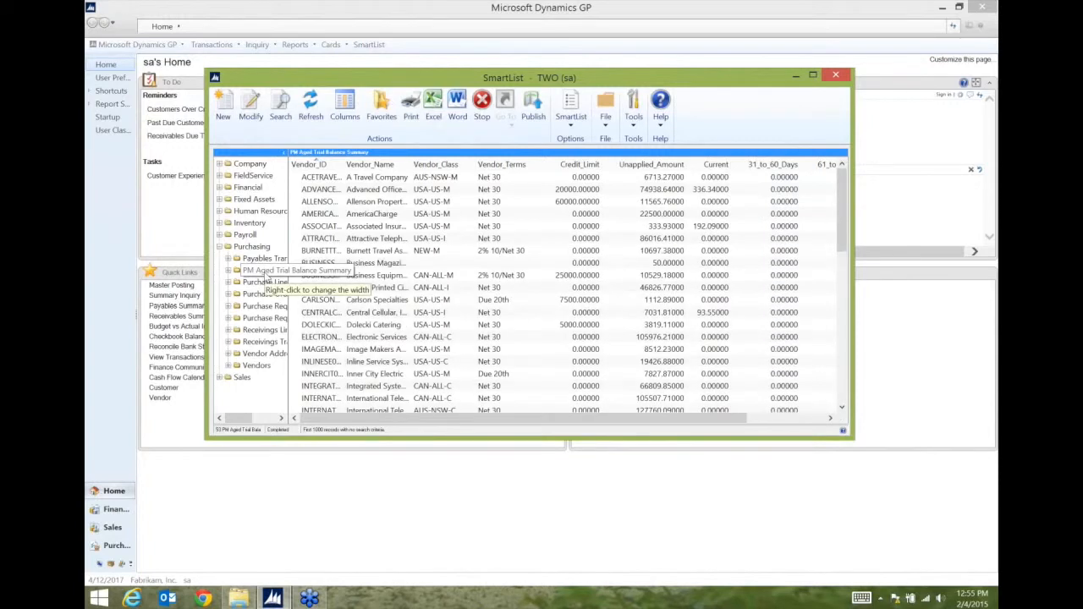
- Publish PM Aged Trial Balance Summary to Excel and acknowledge the success message
click(264, 270)
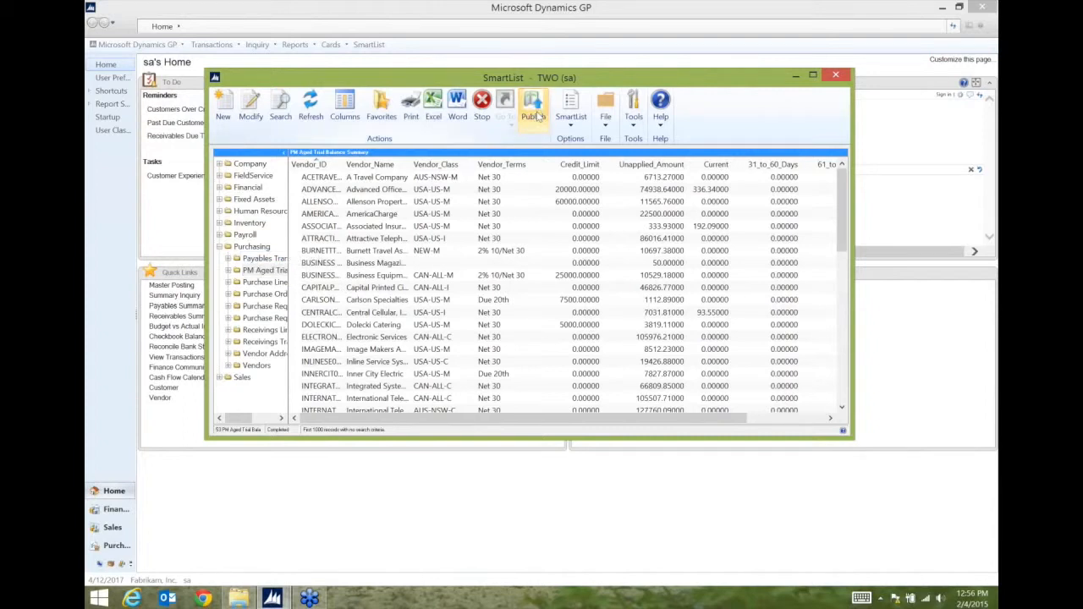
click(533, 102)
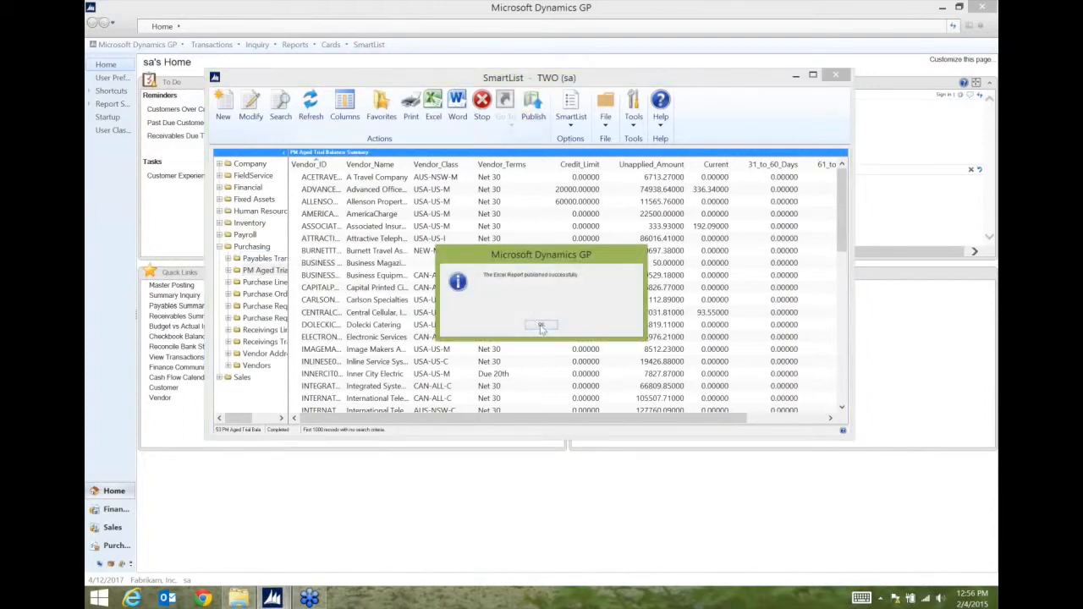
click(540, 326)
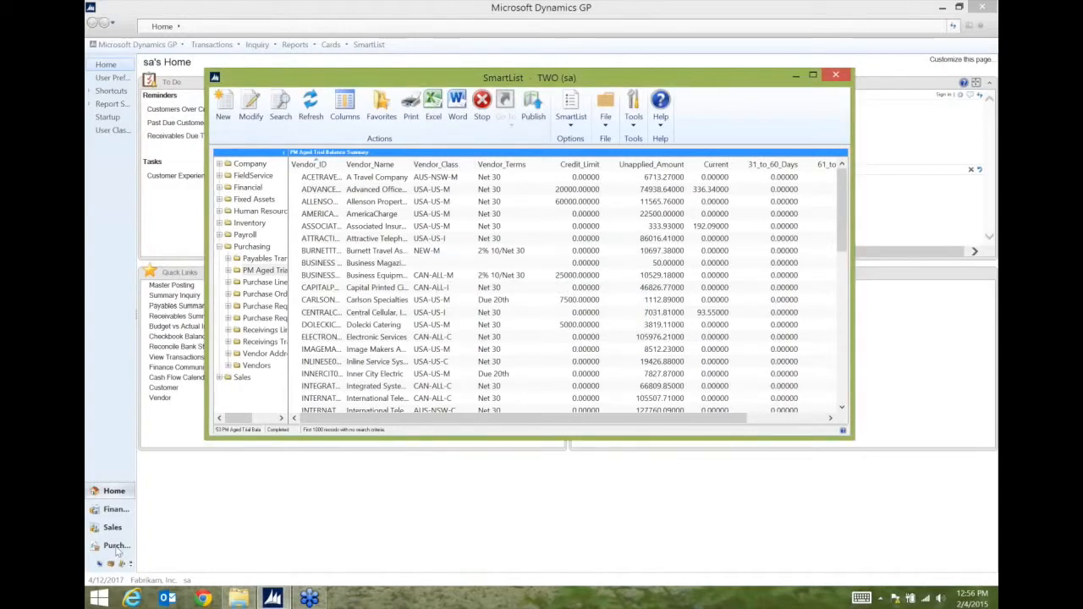
- Select TWO PM Aged Trial Balance Summary in Purchasing's Excel Reports list
click(116, 545)
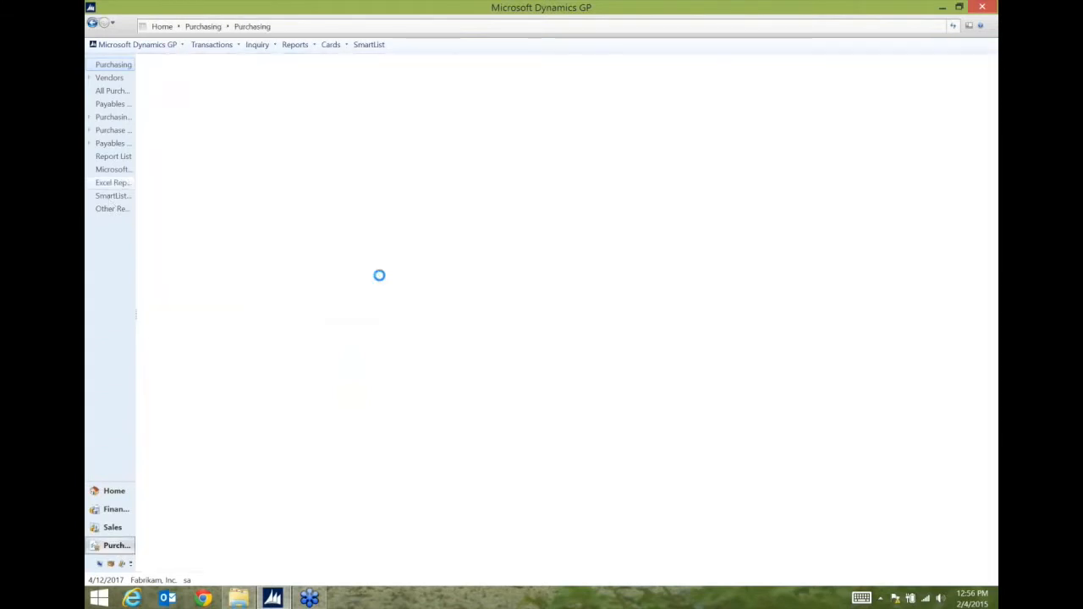
click(112, 182)
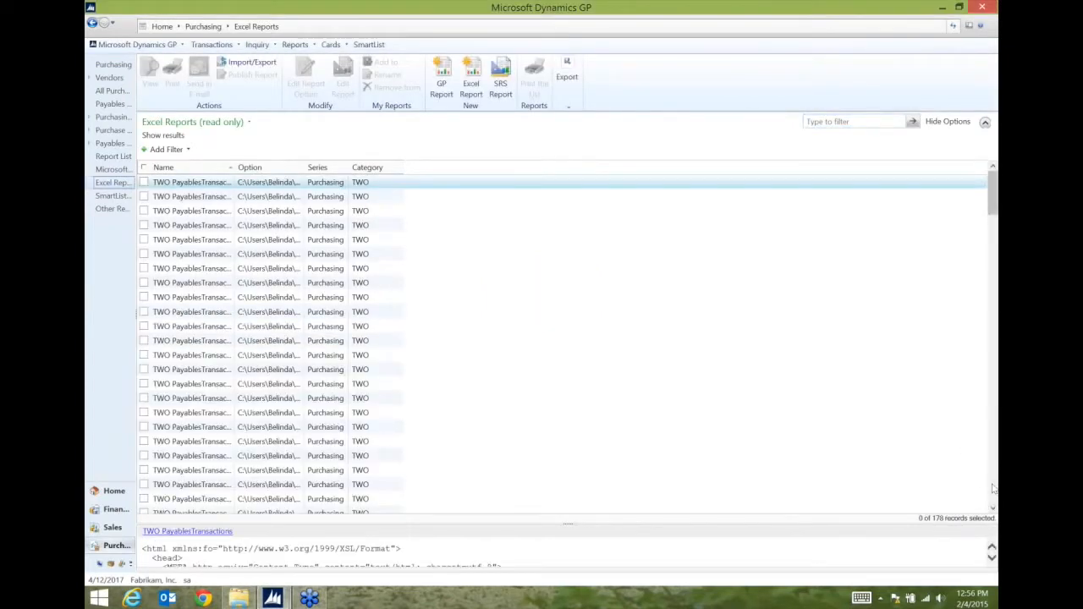
scroll(down, 3)
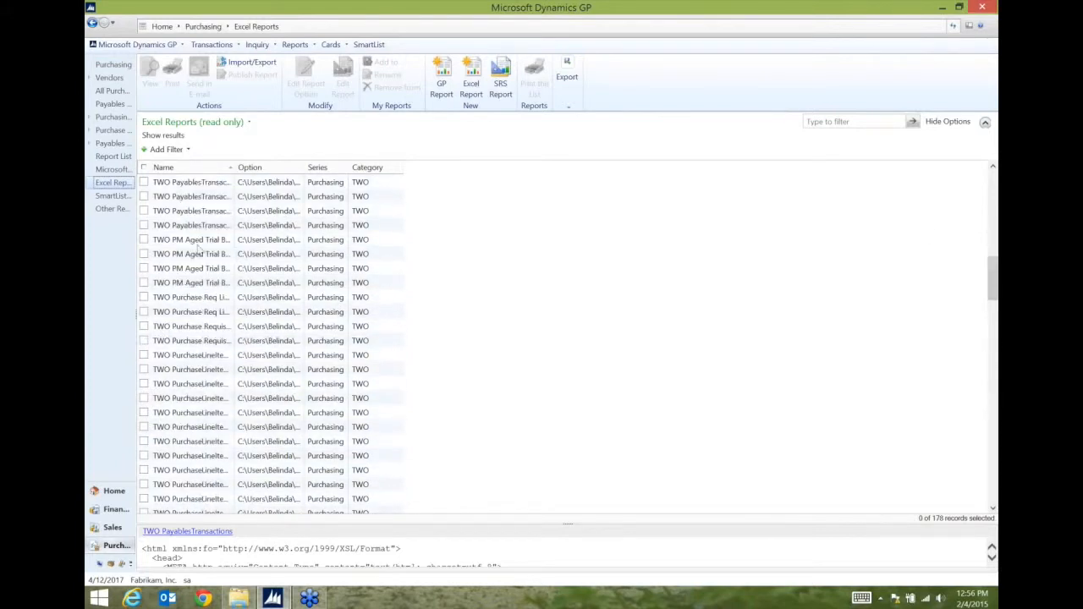
click(190, 240)
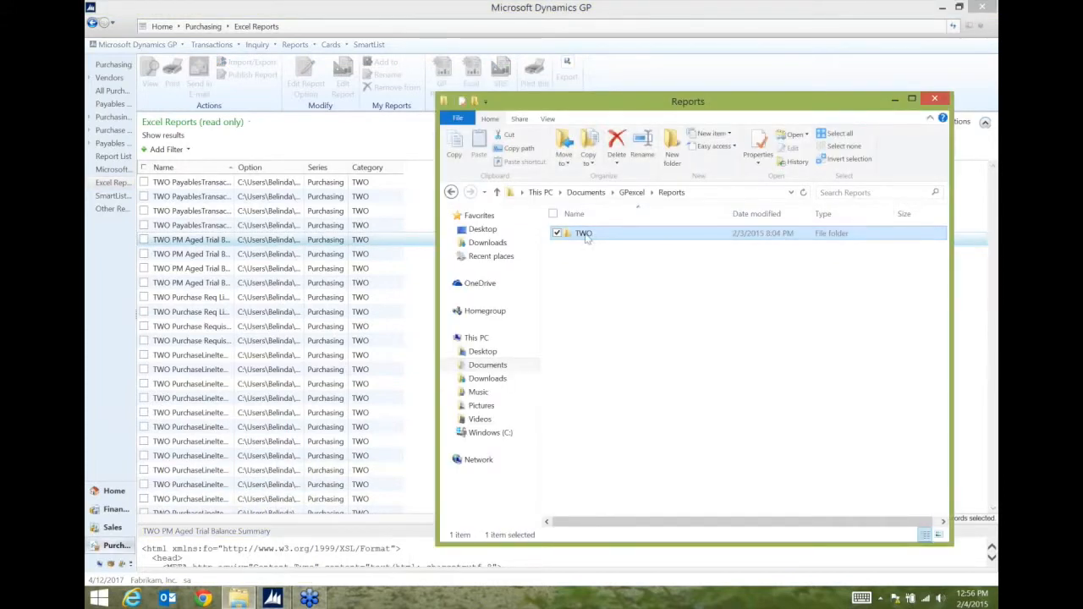
- Open TWO PM Aged Trial Balance Summary.xlsx from the TWO > Purchasing reports folder
double_click(584, 233)
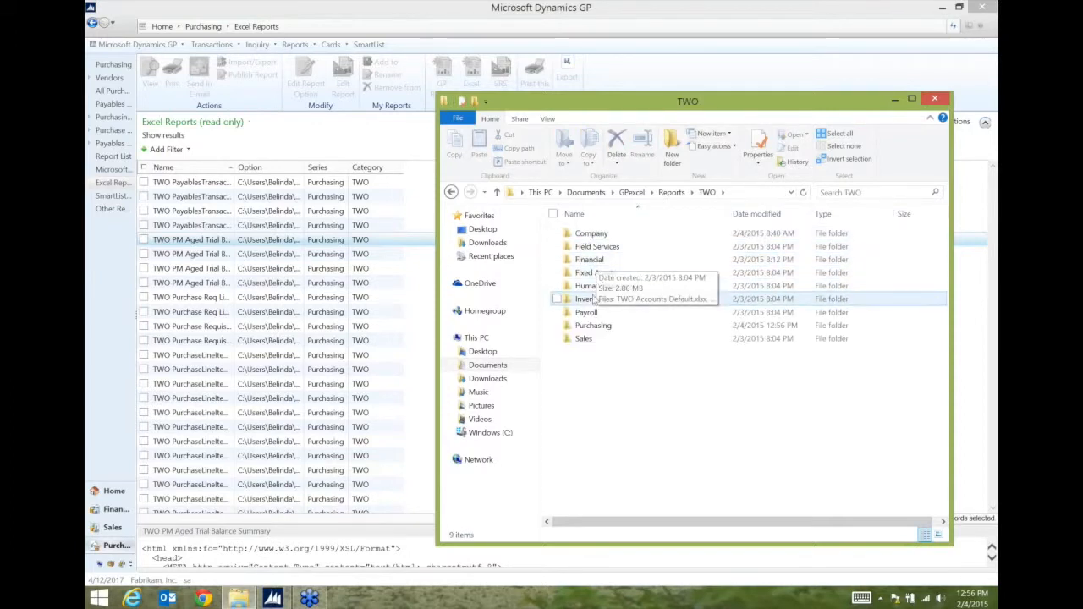
double_click(592, 325)
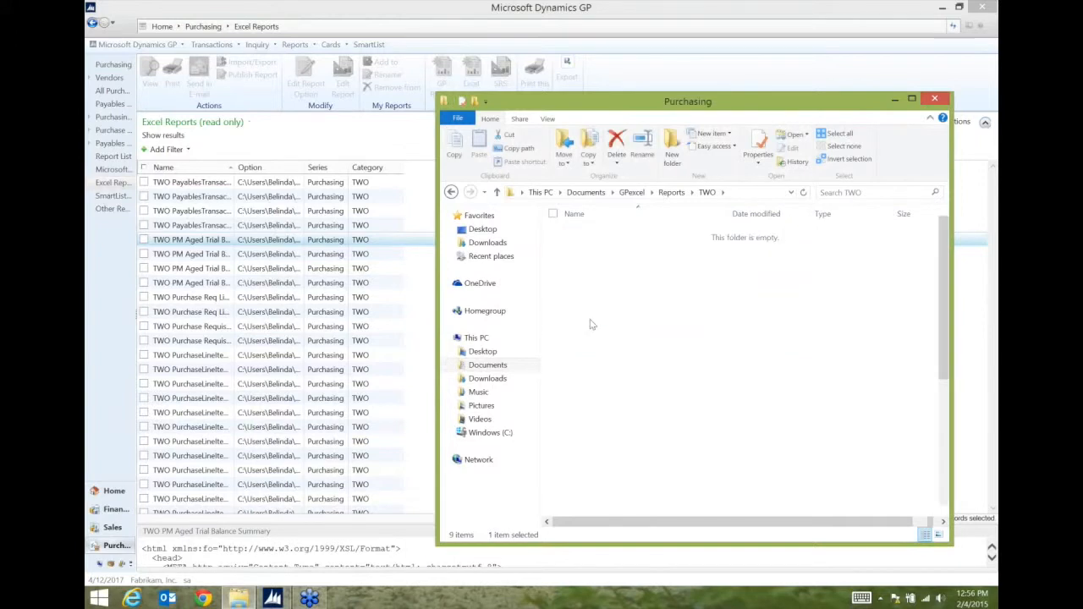
click(709, 192)
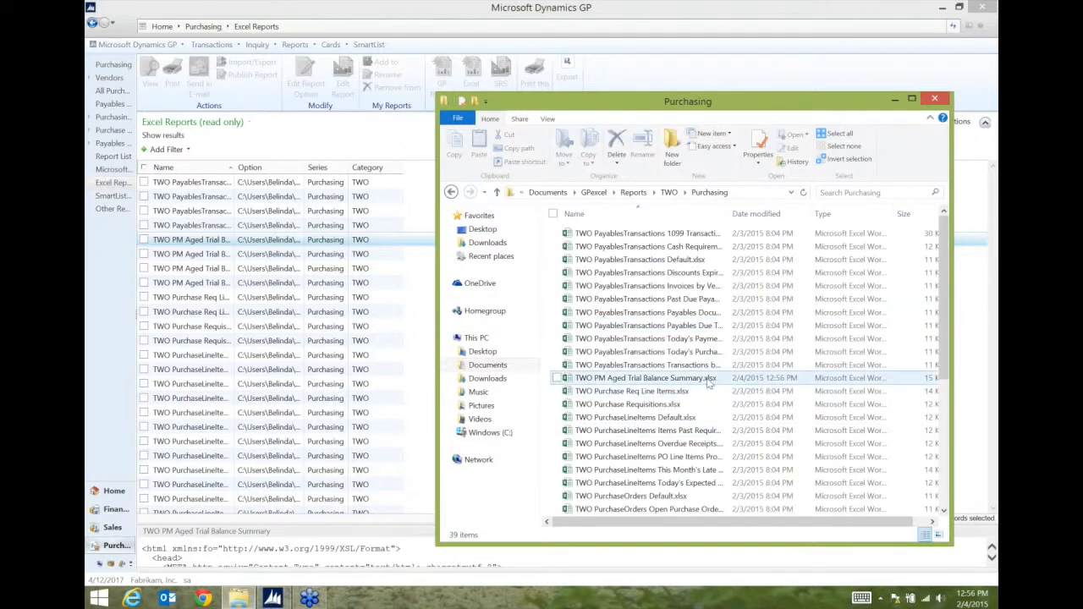
double_click(647, 378)
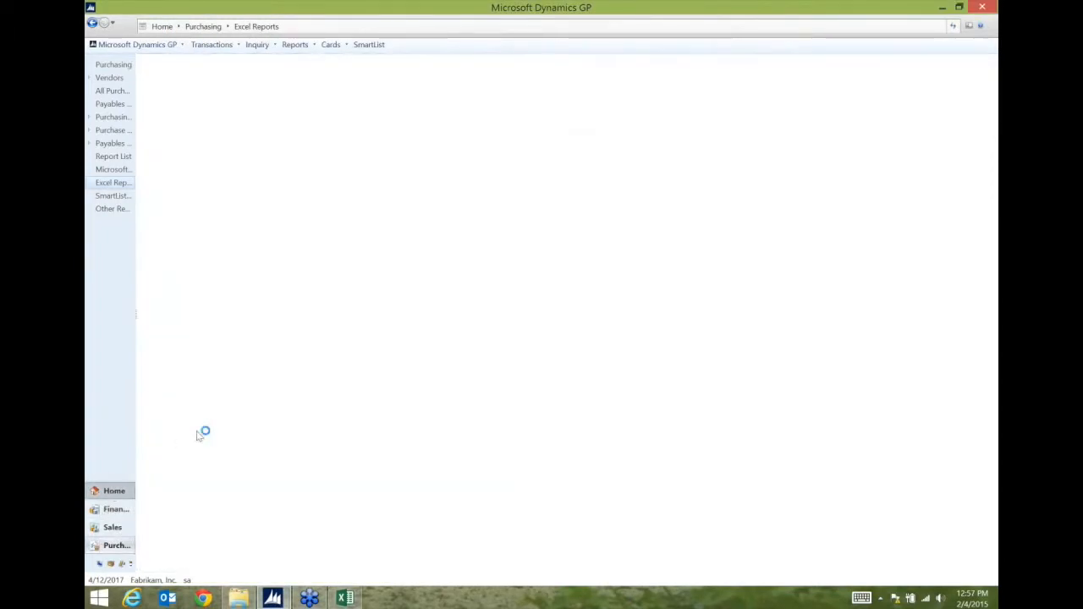
- Edit vendor ACETRAVE0001's credit limit in Vendor Maintenance and save the record
click(115, 491)
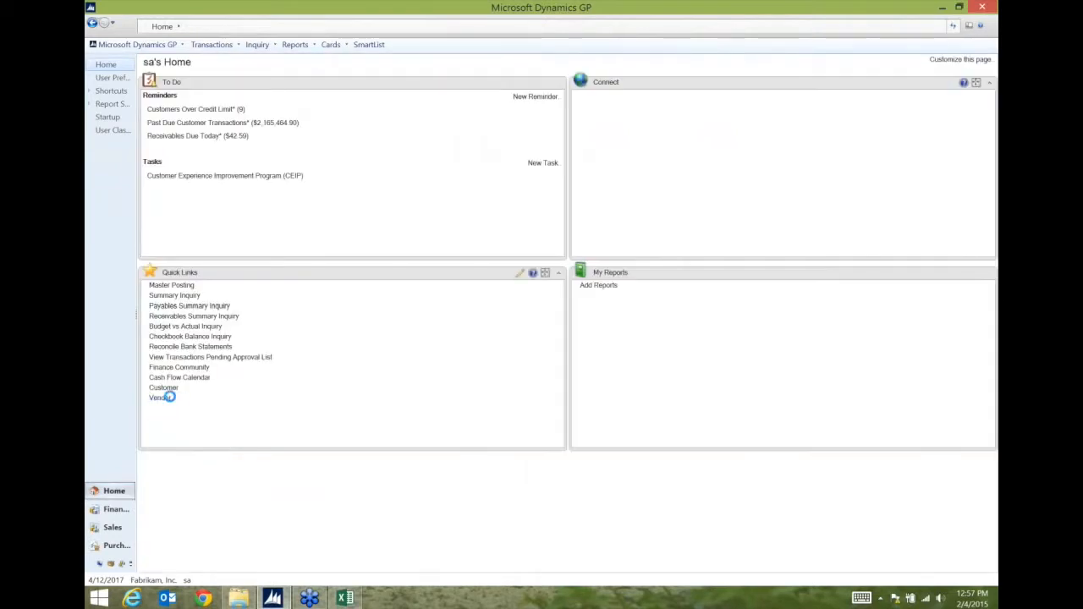
click(160, 398)
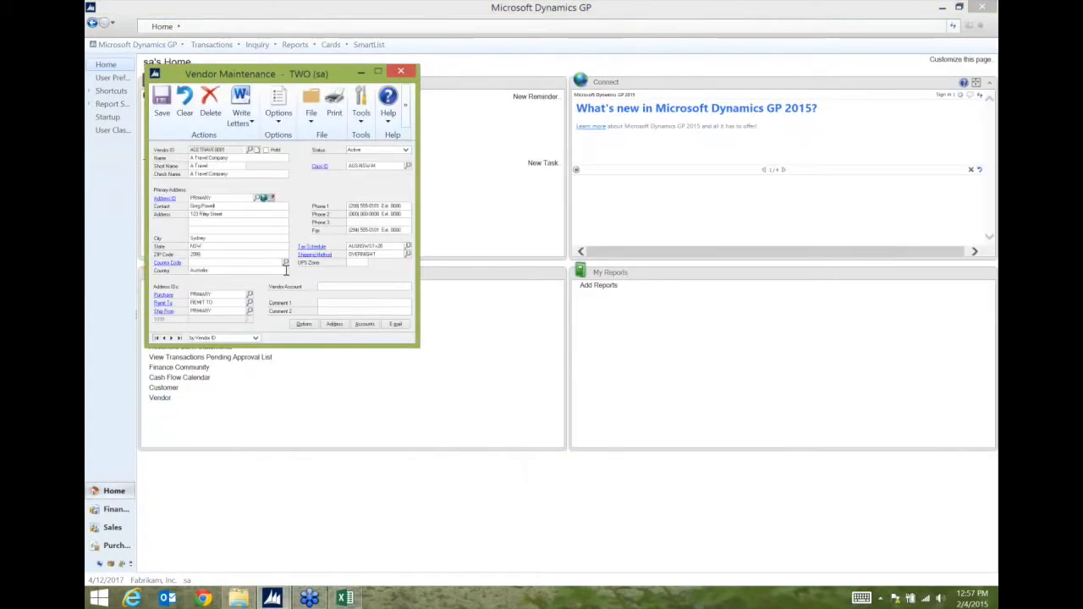
click(278, 100)
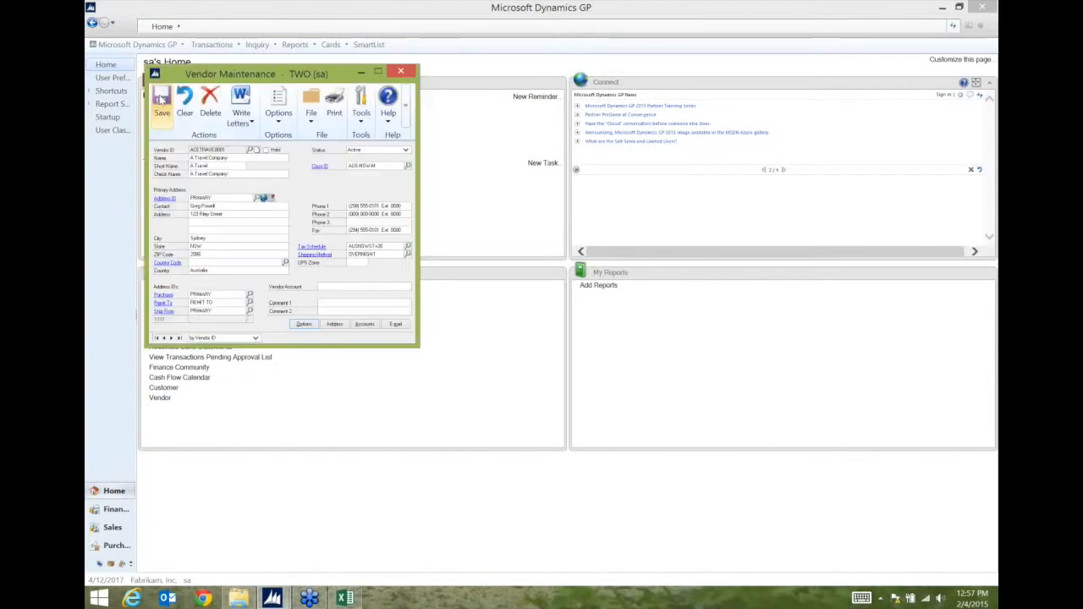
click(184, 101)
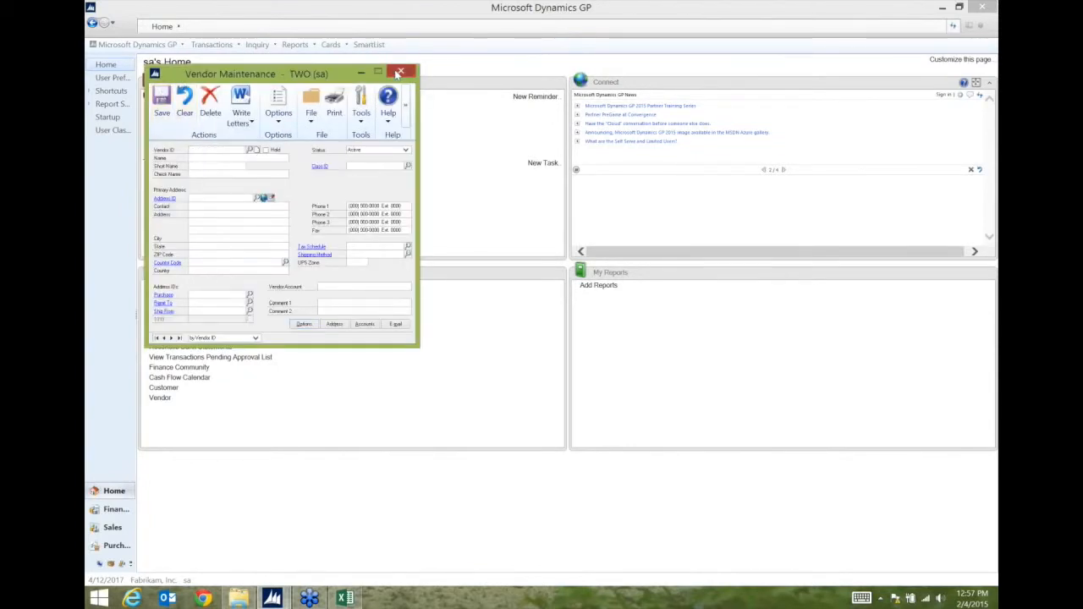
- Close Vendor Maintenance and refresh the Excel workbook to show ACETRAVE0001's 30000 credit limit
click(399, 71)
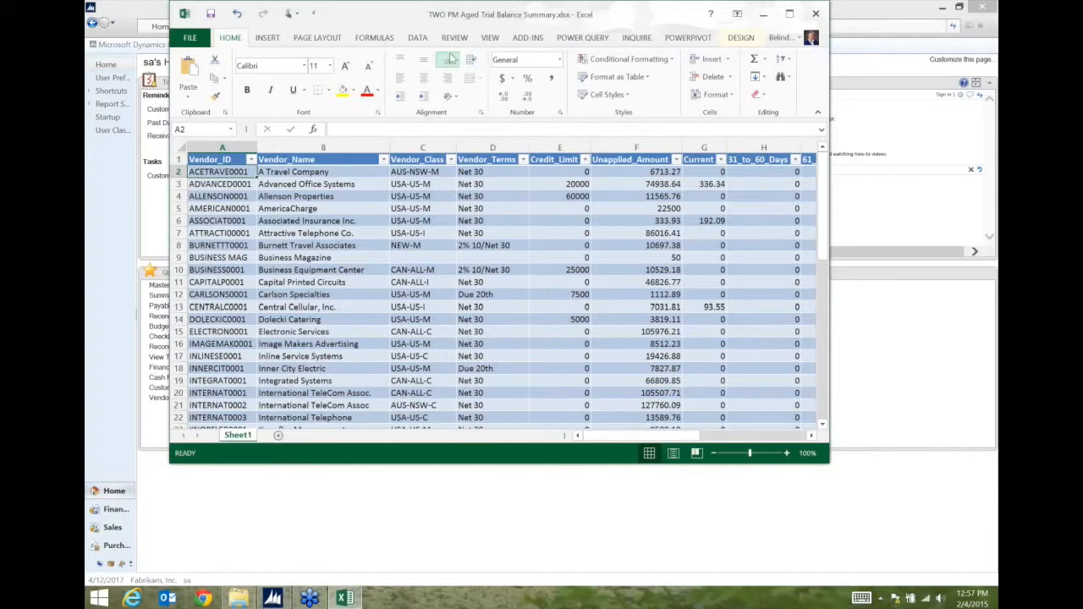
click(417, 37)
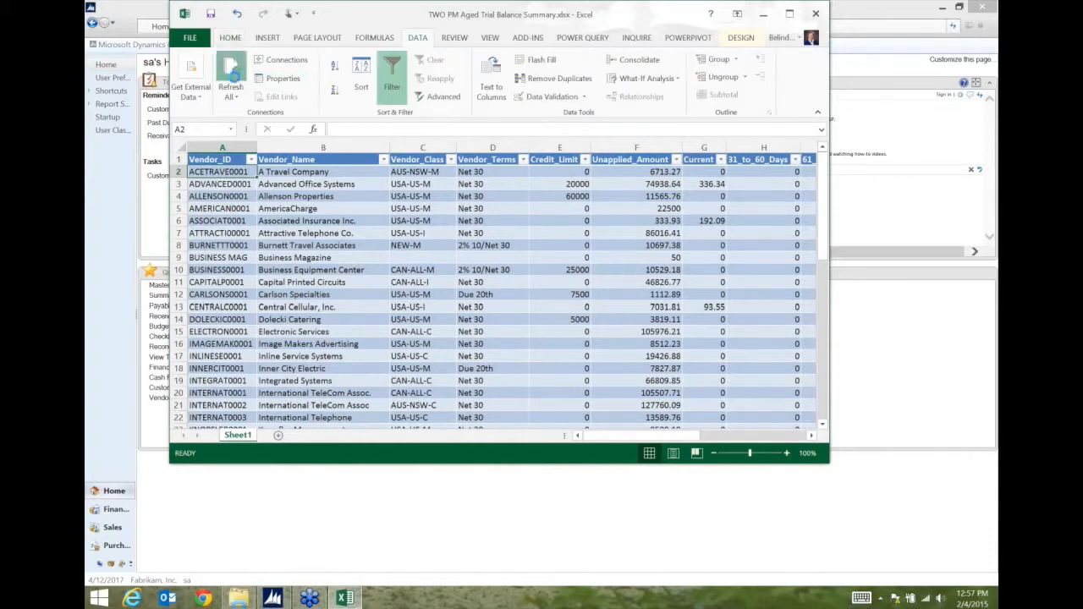
text(30000)
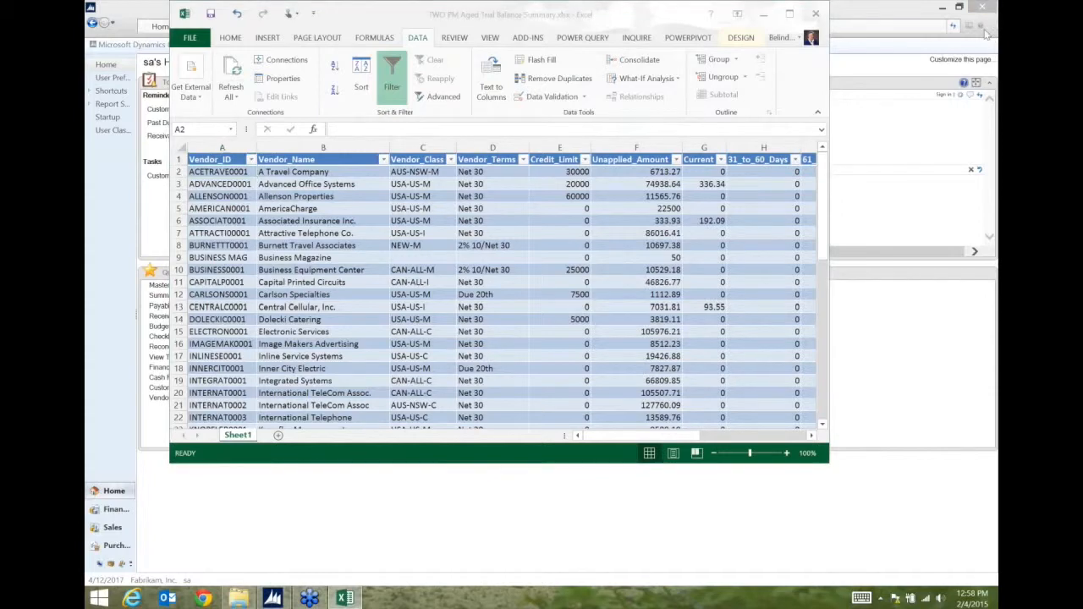
mouse_move(931, 352)
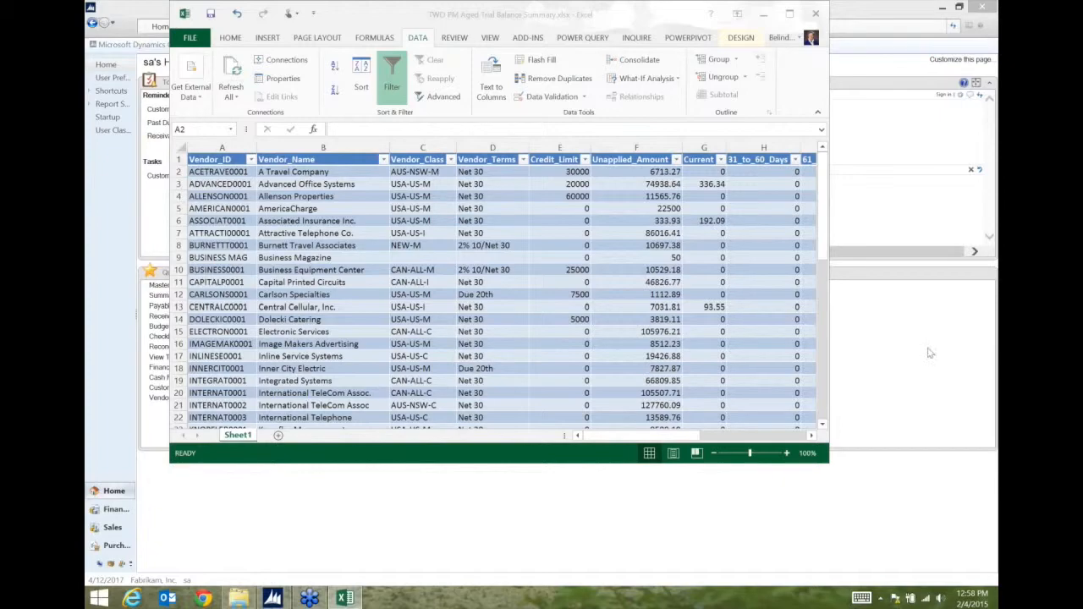